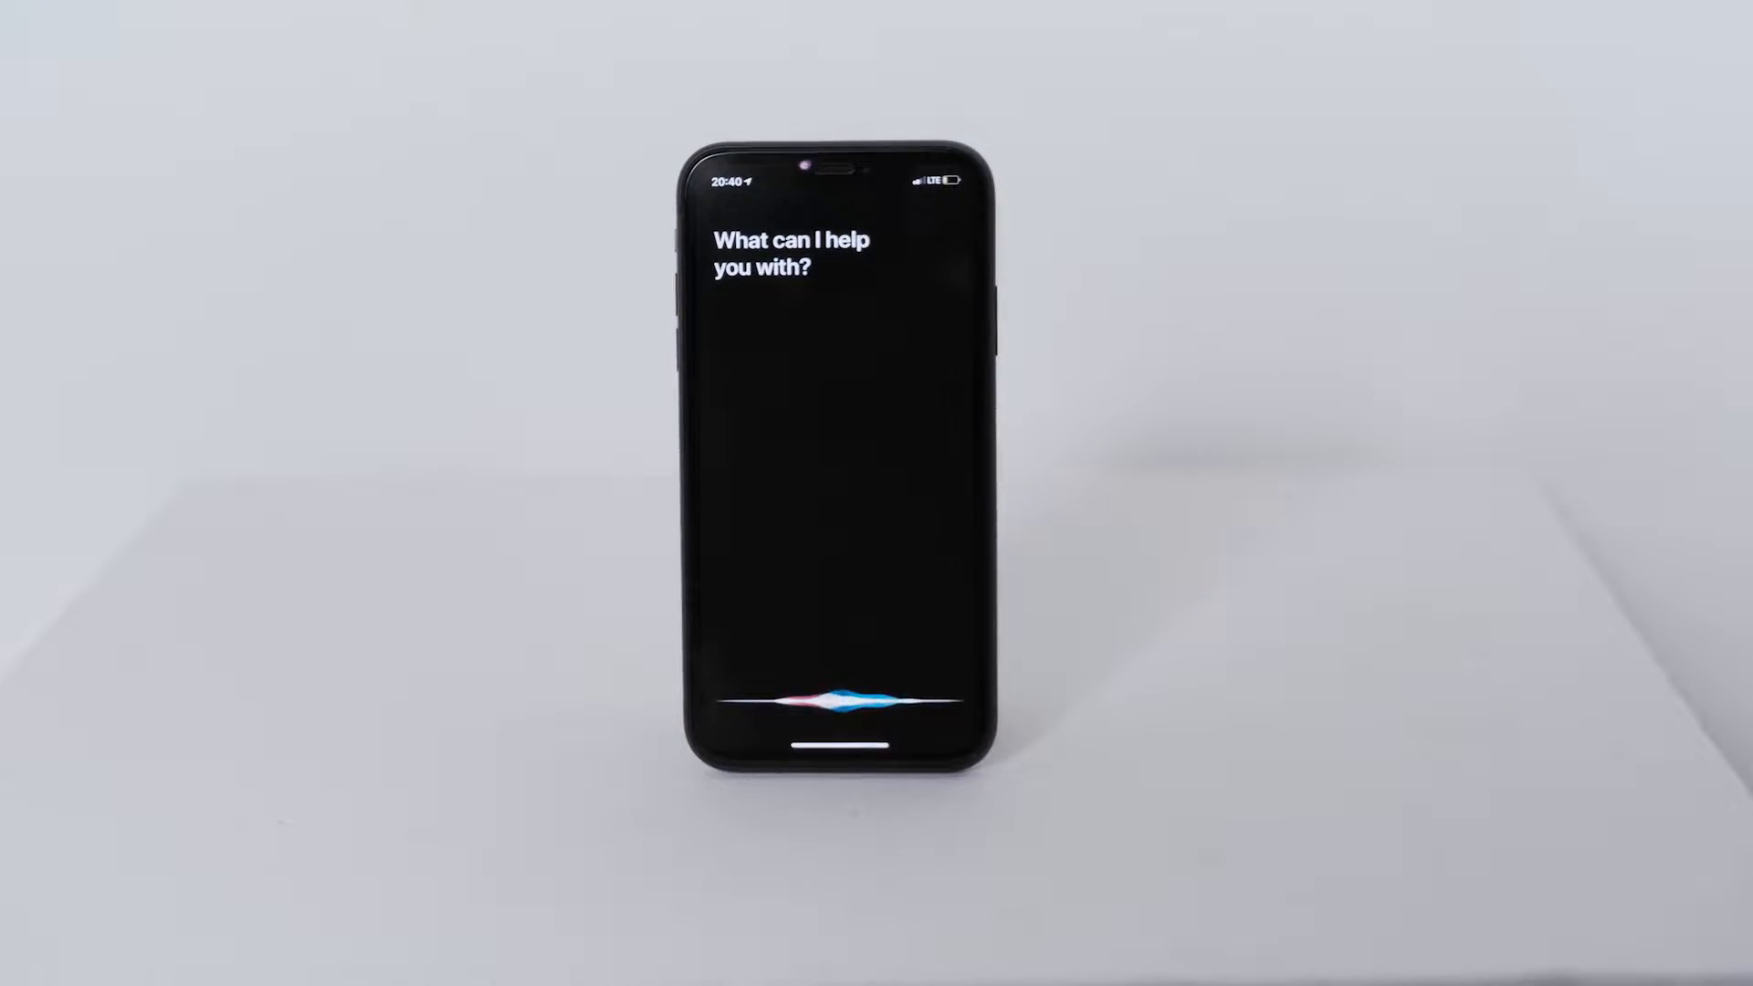
Ask Siri to play some music, then reach Siri & Search in Settings.
type("Hey Siri play some music please")
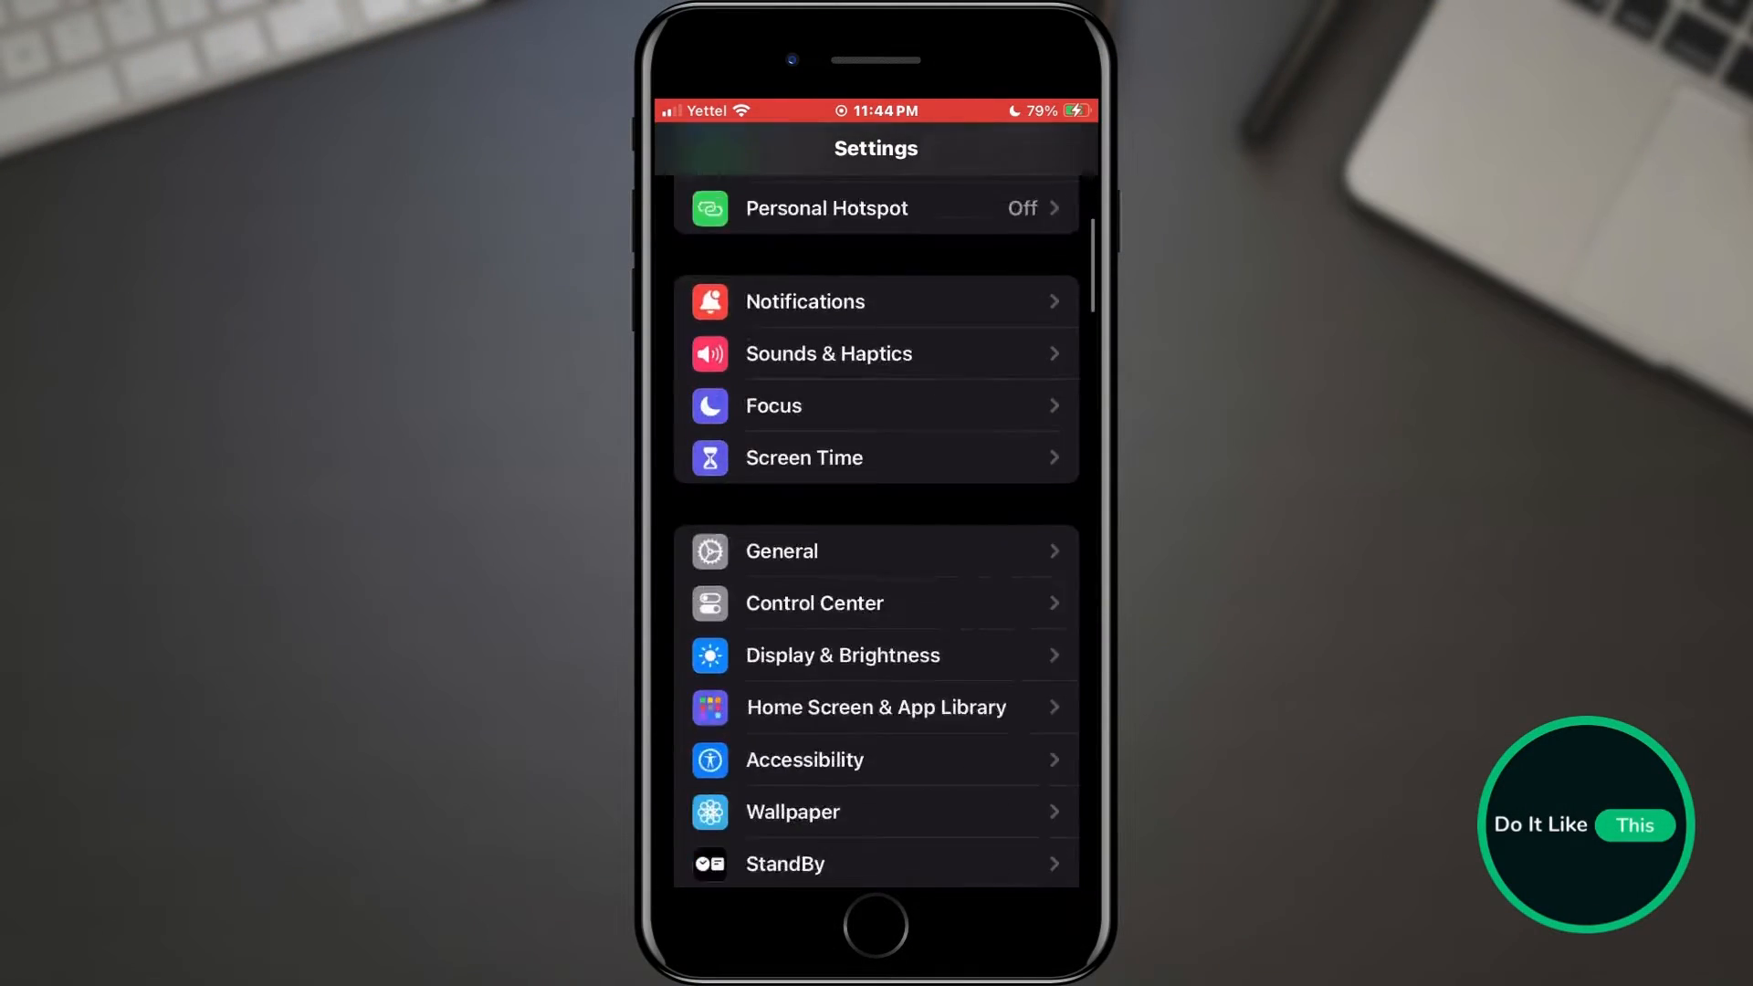
scroll("down", 3)
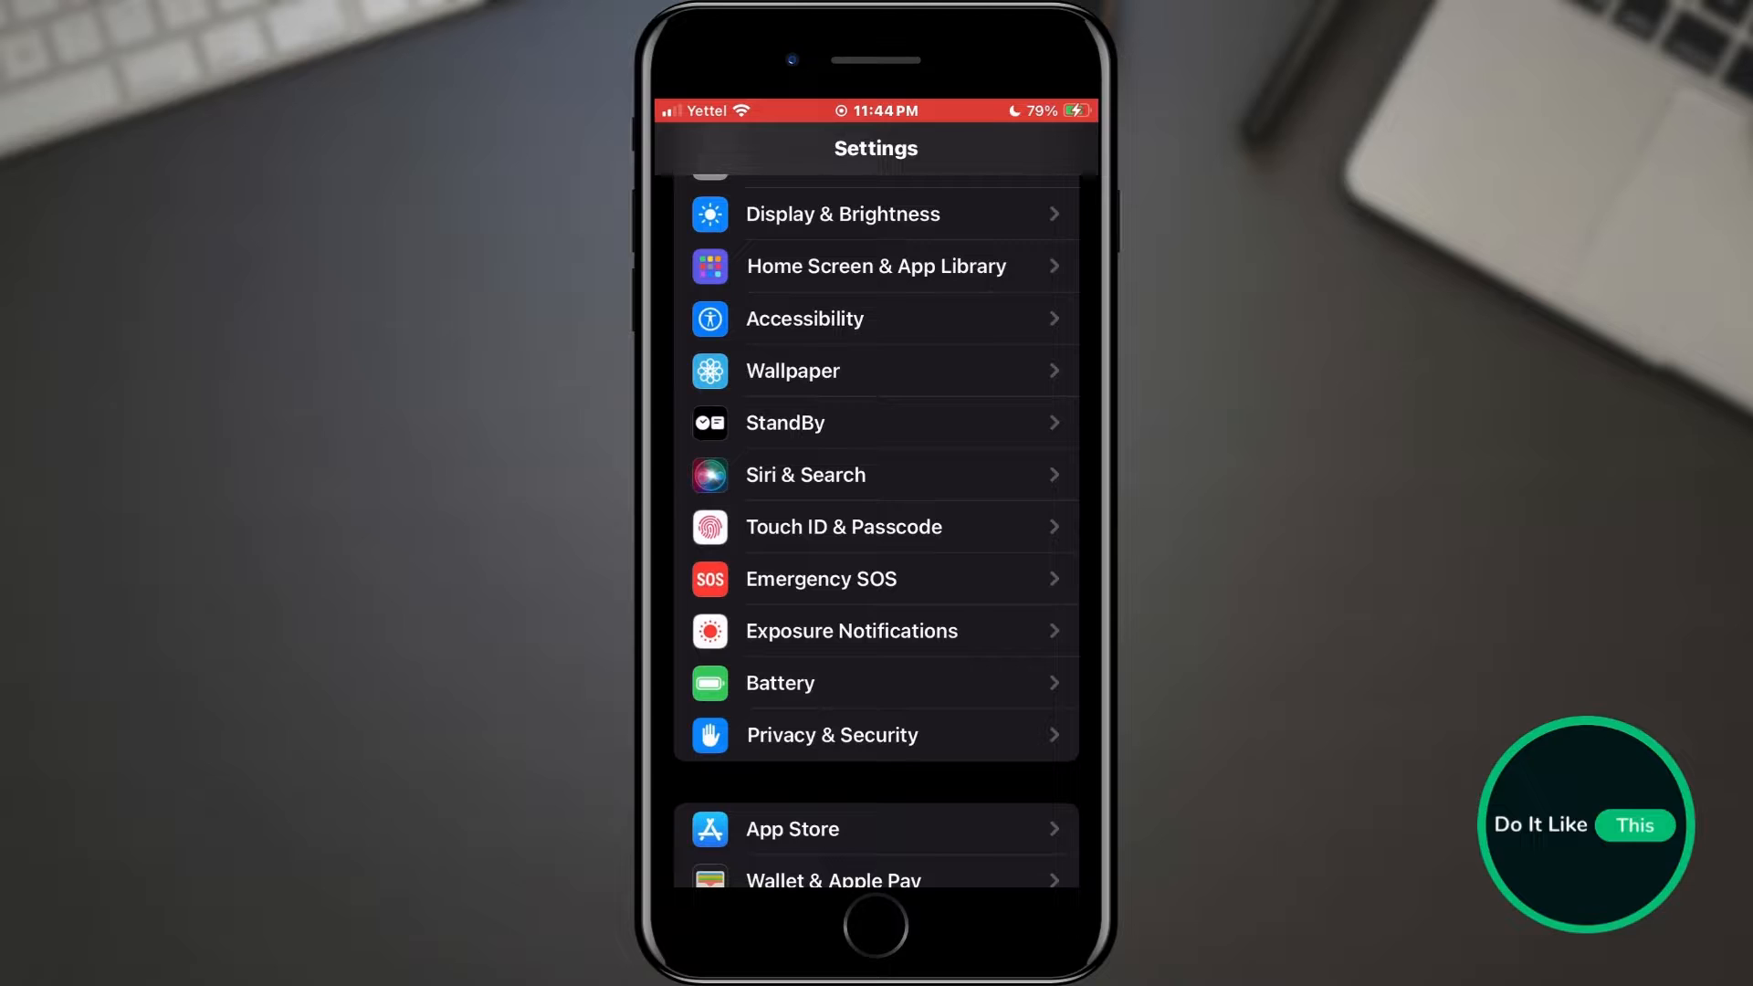
left_click(803, 475)
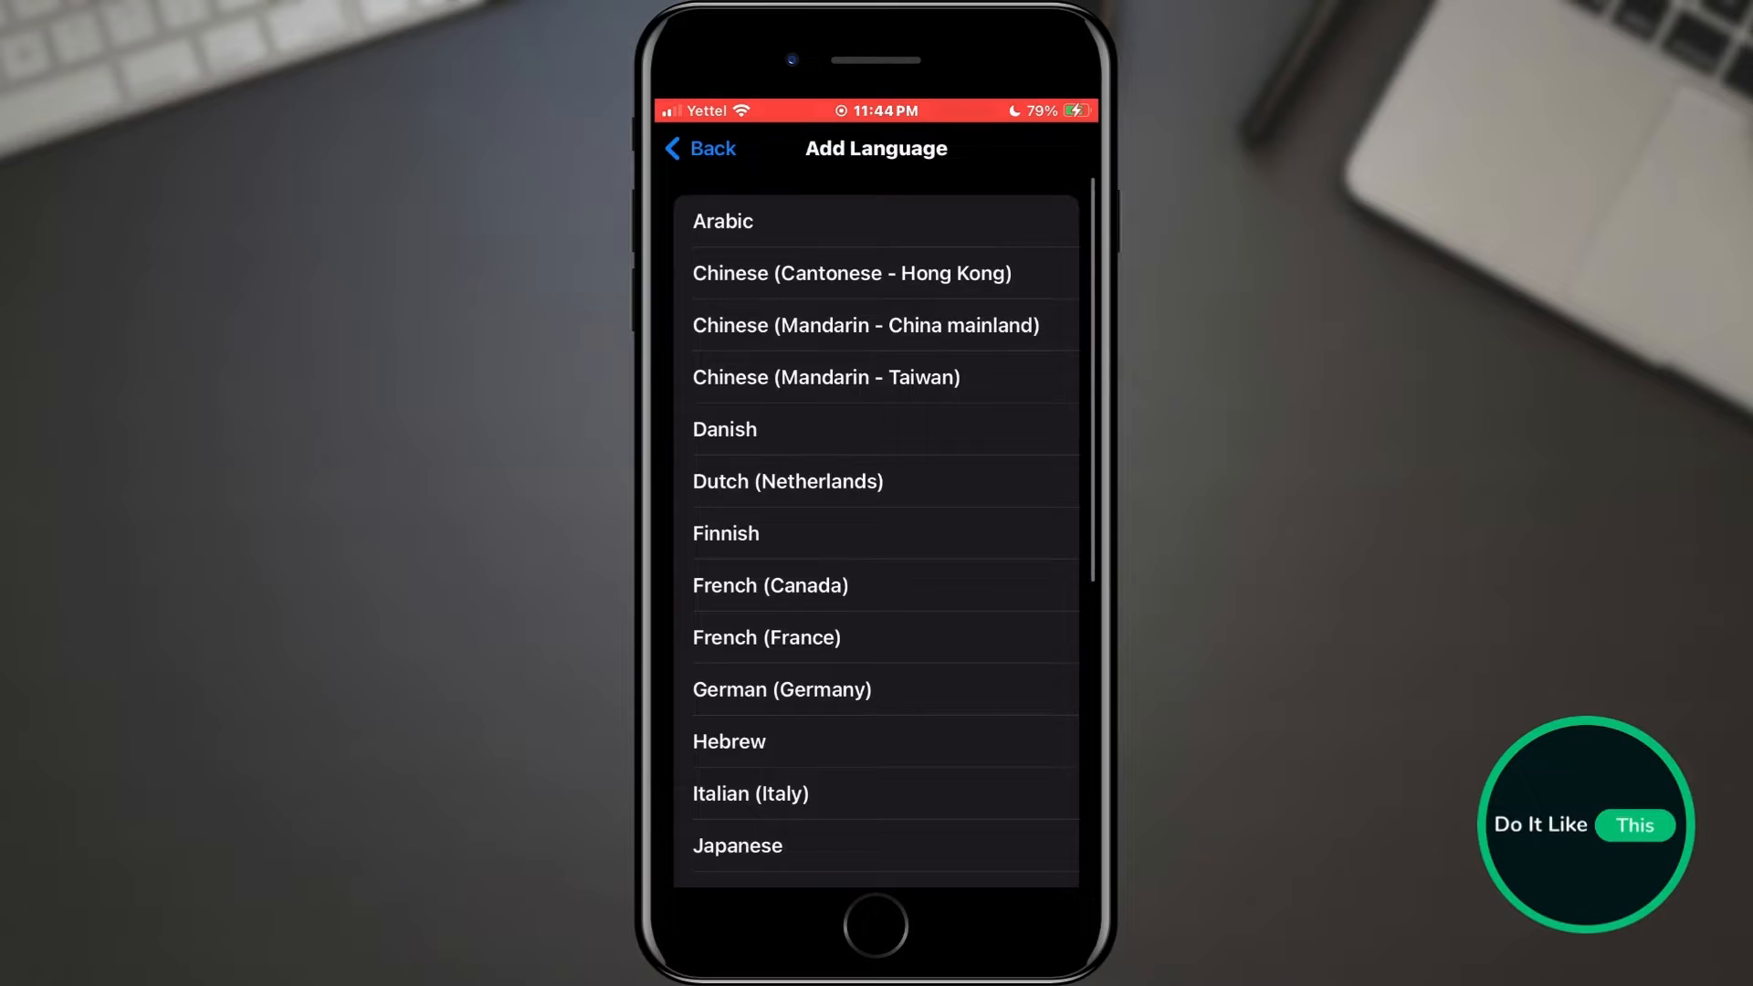
scroll("down", 3)
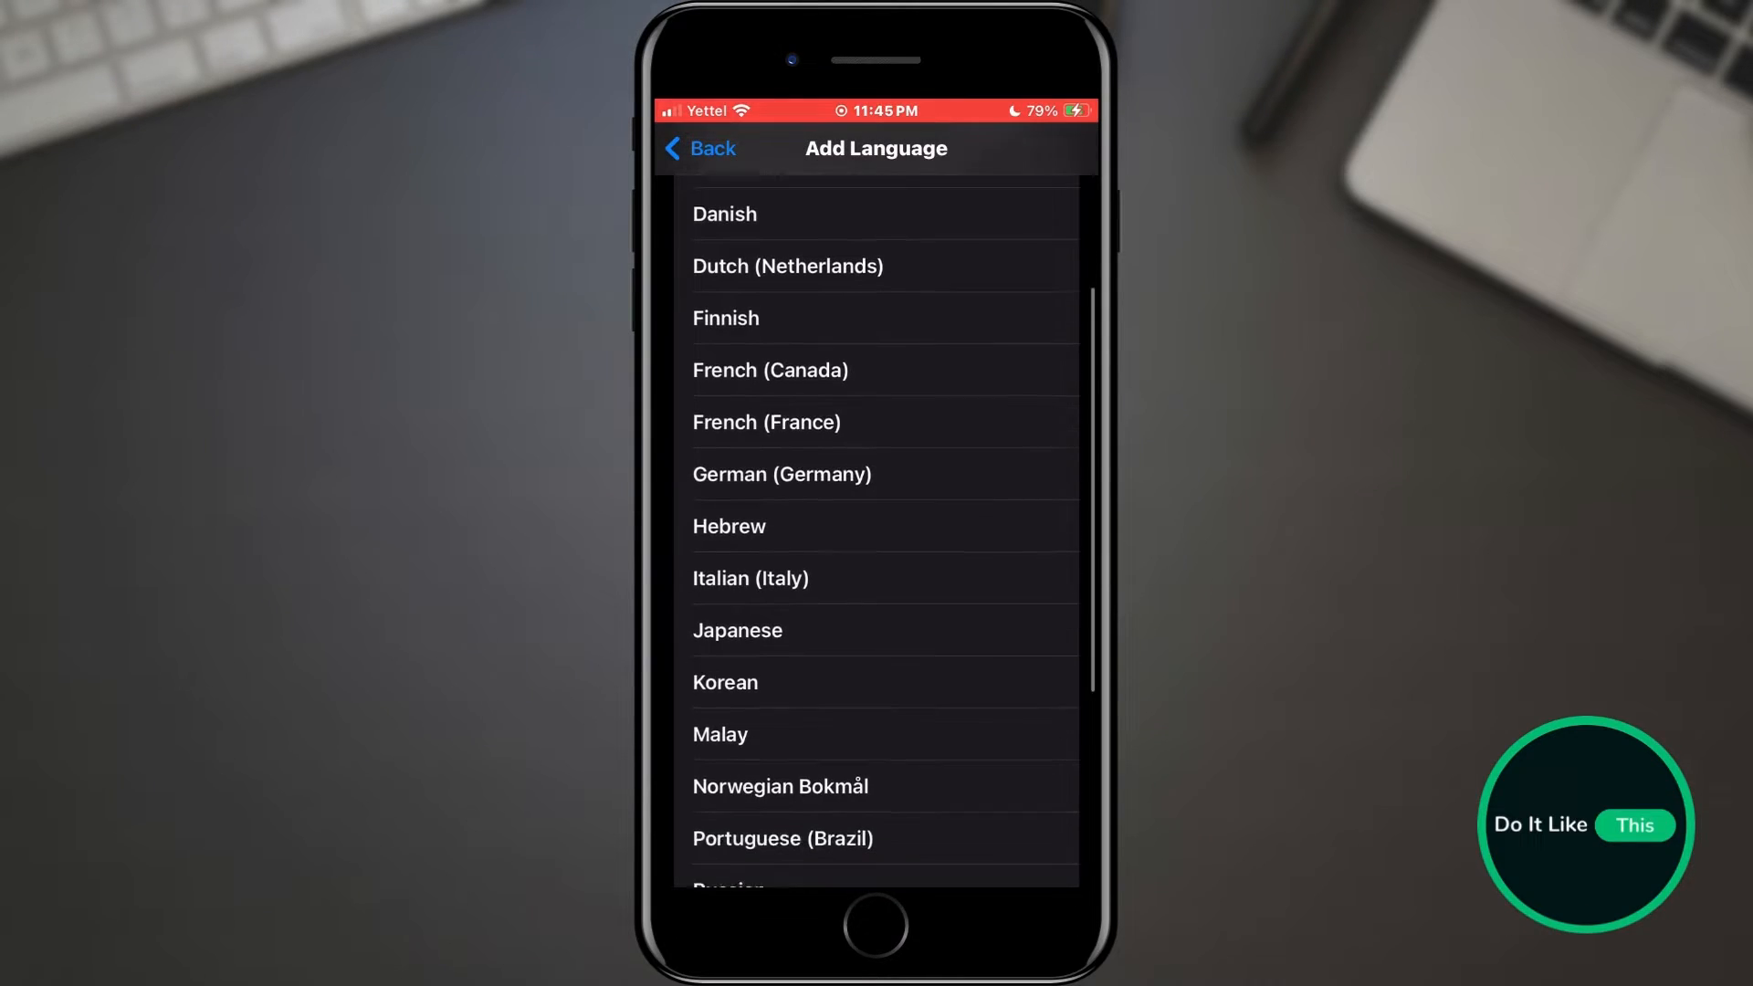
scroll("down", 3)
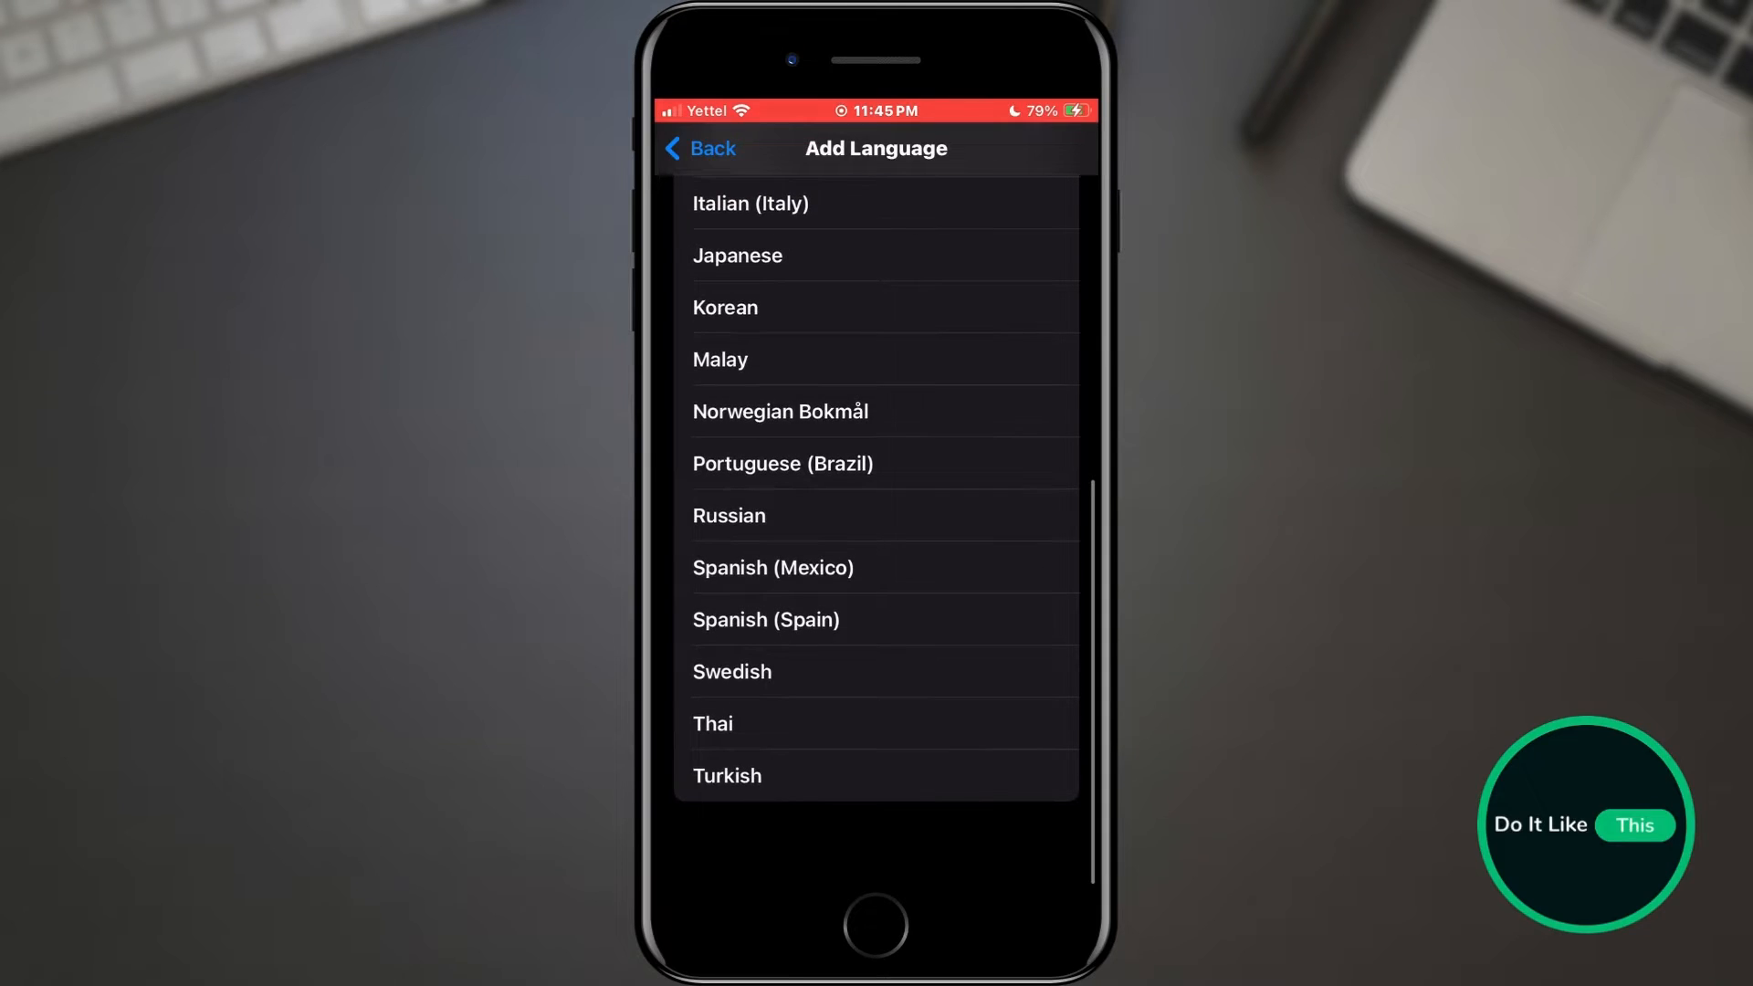
scroll("down", 3)
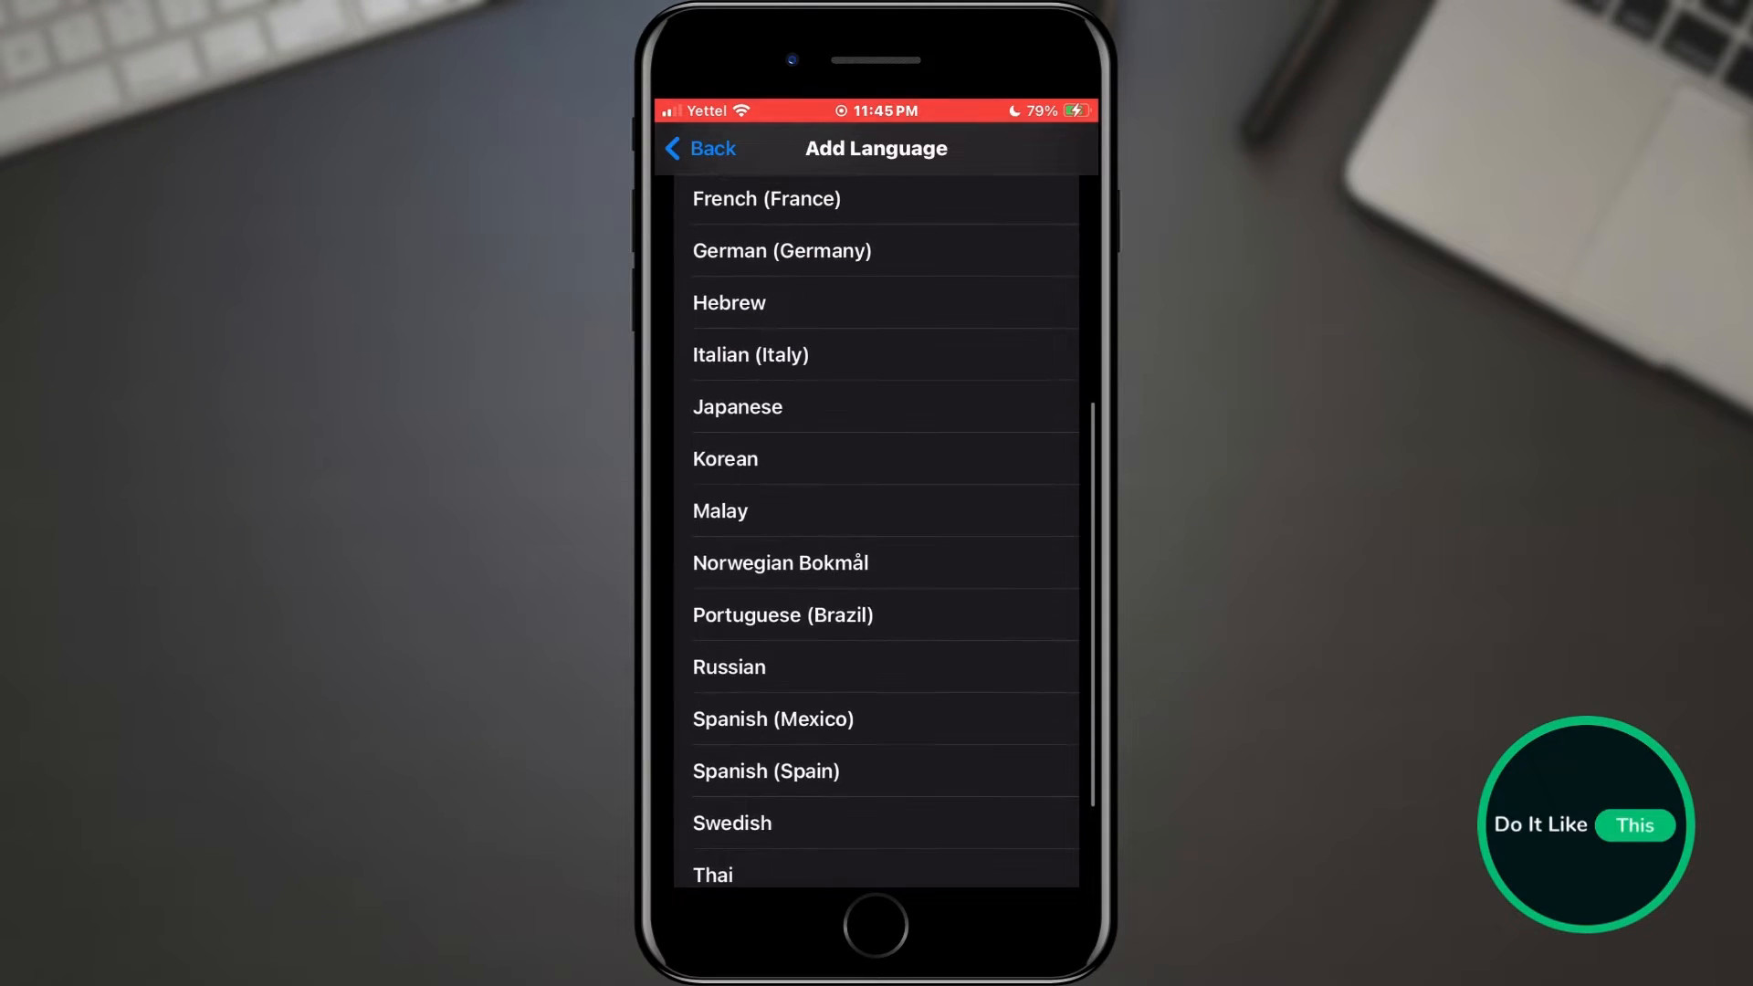